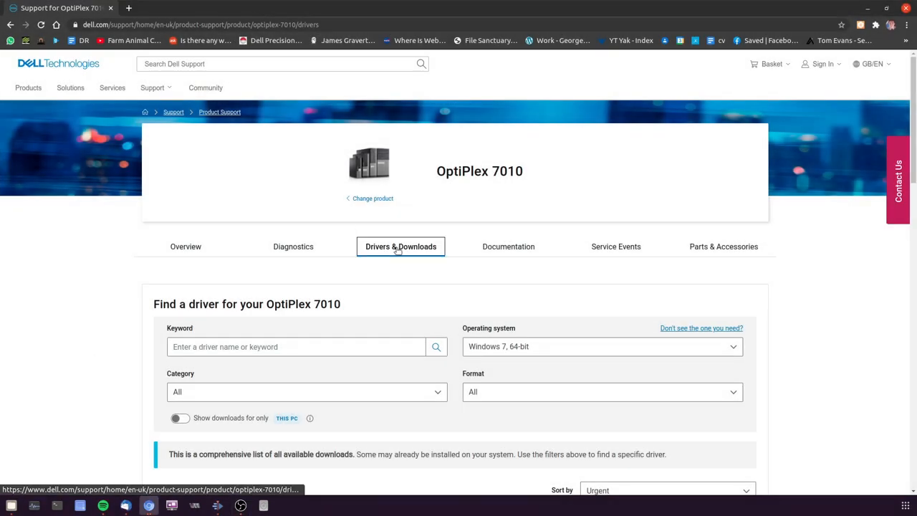
Step: Filter the OptiPlex 7010 downloads to the BIOS category and scroll to the A29 System BIOS
{"action": "left_click", "coordinate": [306, 392]}
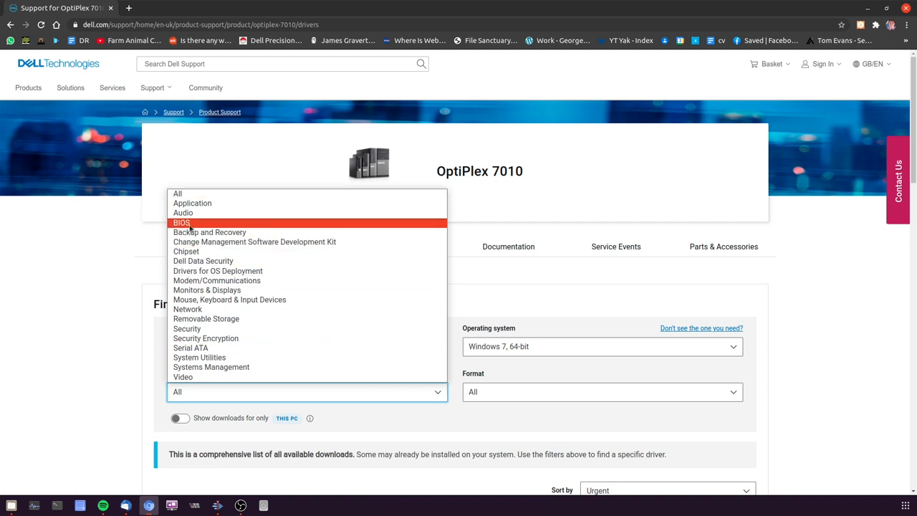
{"action": "left_click", "coordinate": [182, 223]}
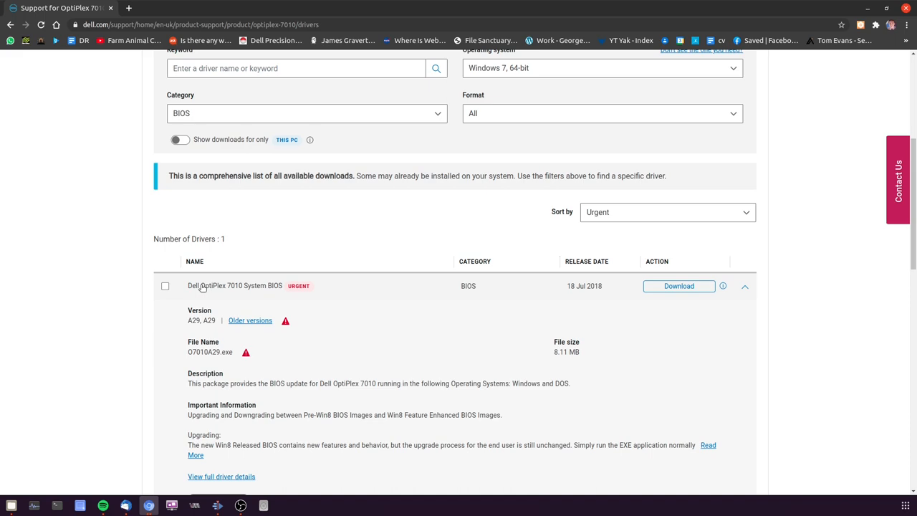
{"action": "scroll", "scroll_direction": "down", "scroll_amount": 3}
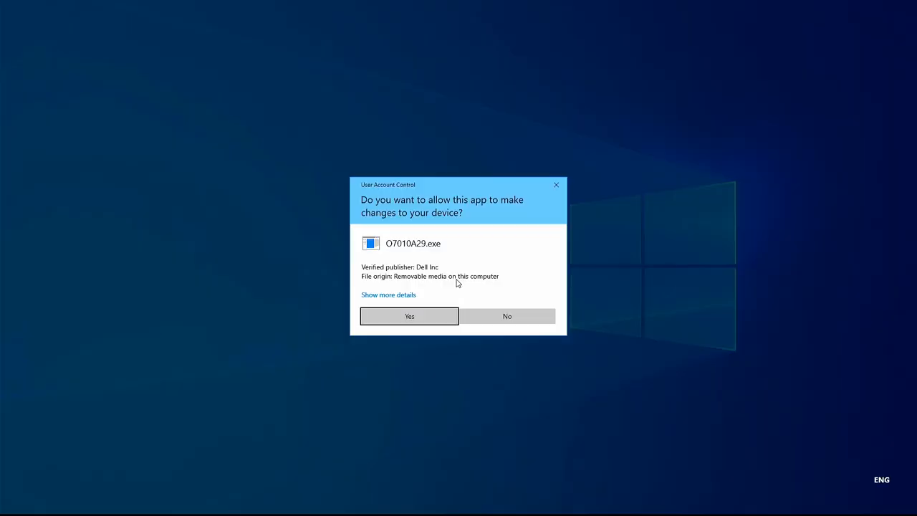
Step: Allow O7010A29.exe in User Account Control and confirm replacing BIOS A15 with A29
{"action": "left_click", "coordinate": [409, 316]}
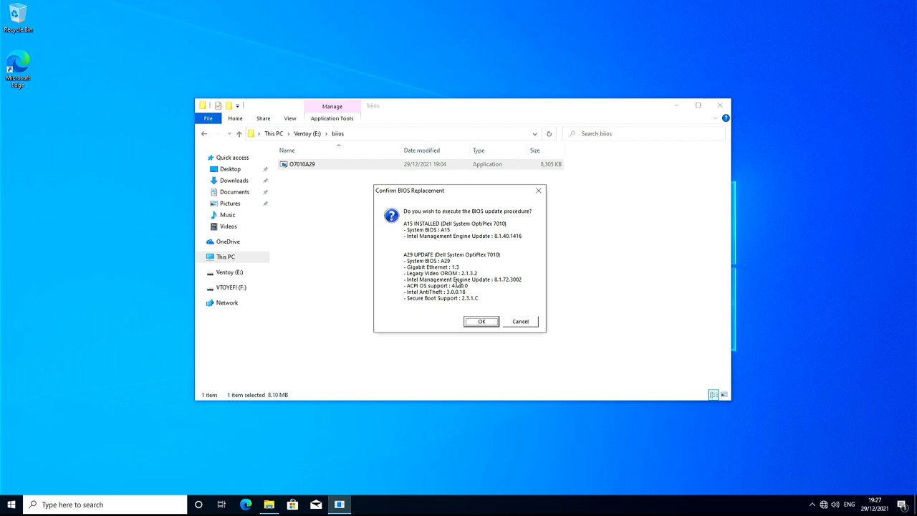
{"action": "left_click", "coordinate": [482, 321]}
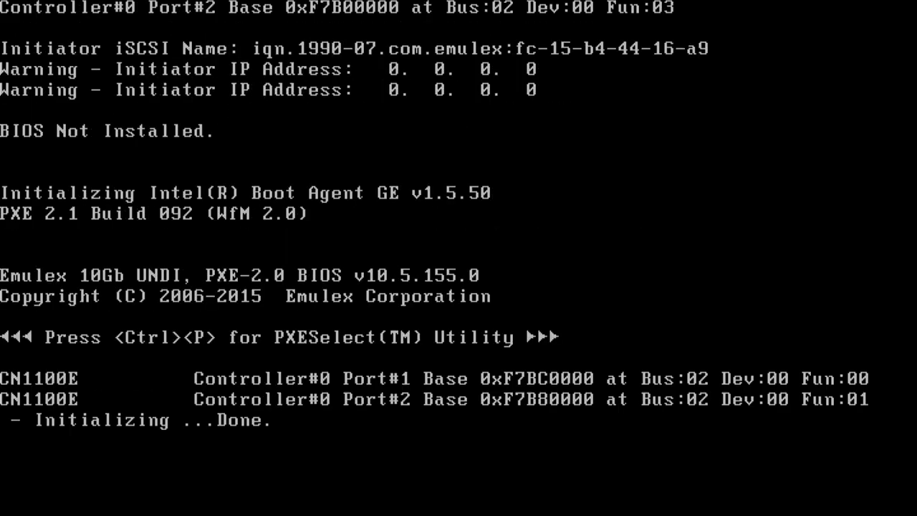